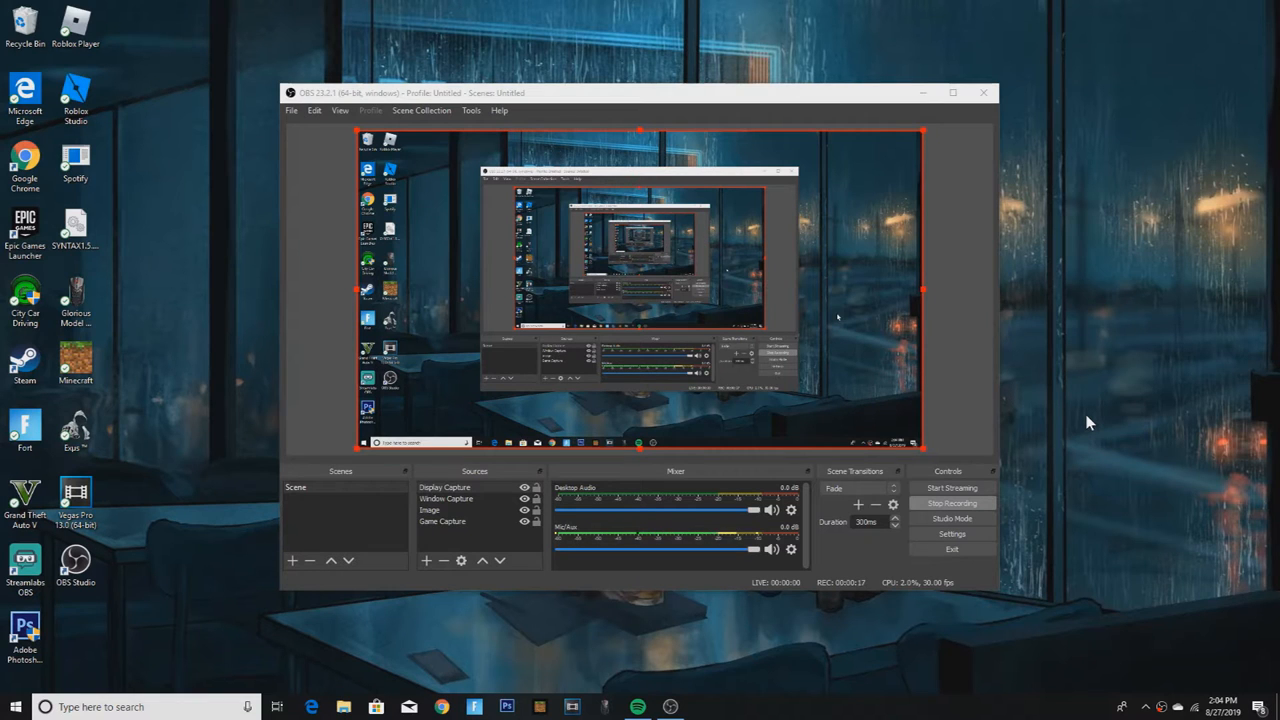
{"action": "mouse_move", "coordinate": [284, 296]}
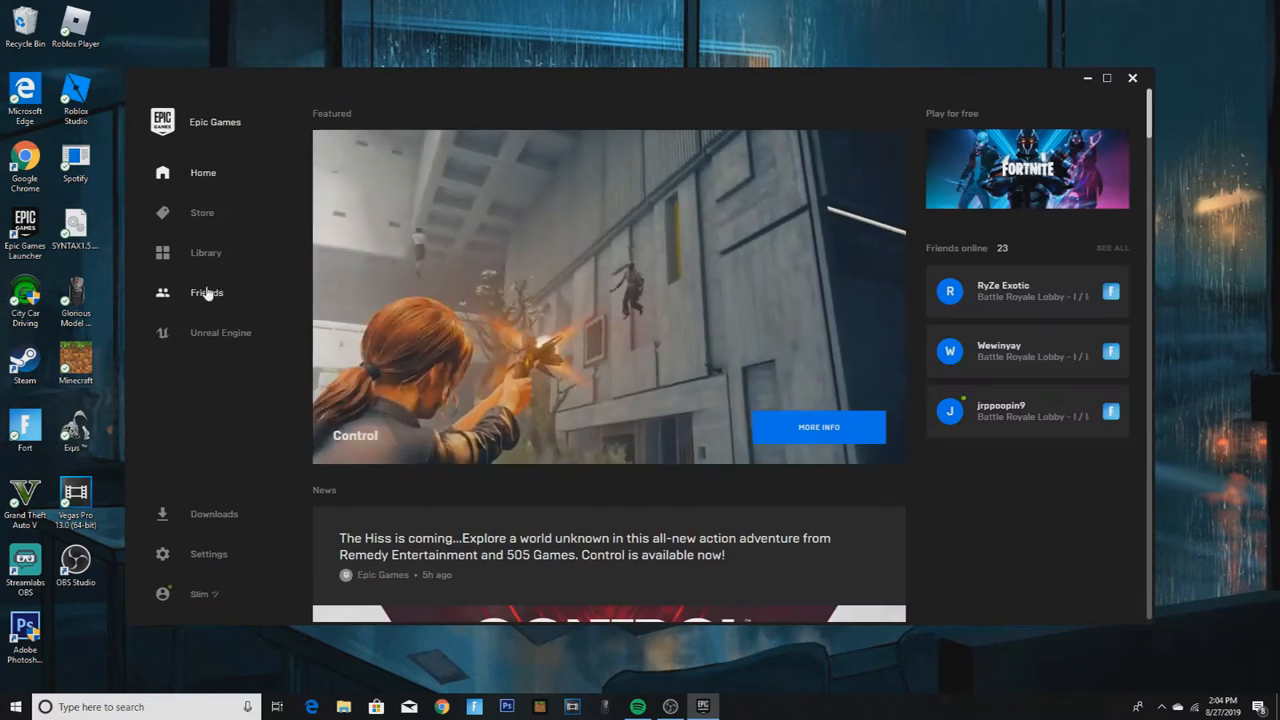
Show the library listing Fortnite, Hello Neighbor Mod Kit and World War Z awaiting install
{"action": "left_click", "coordinate": [206, 252]}
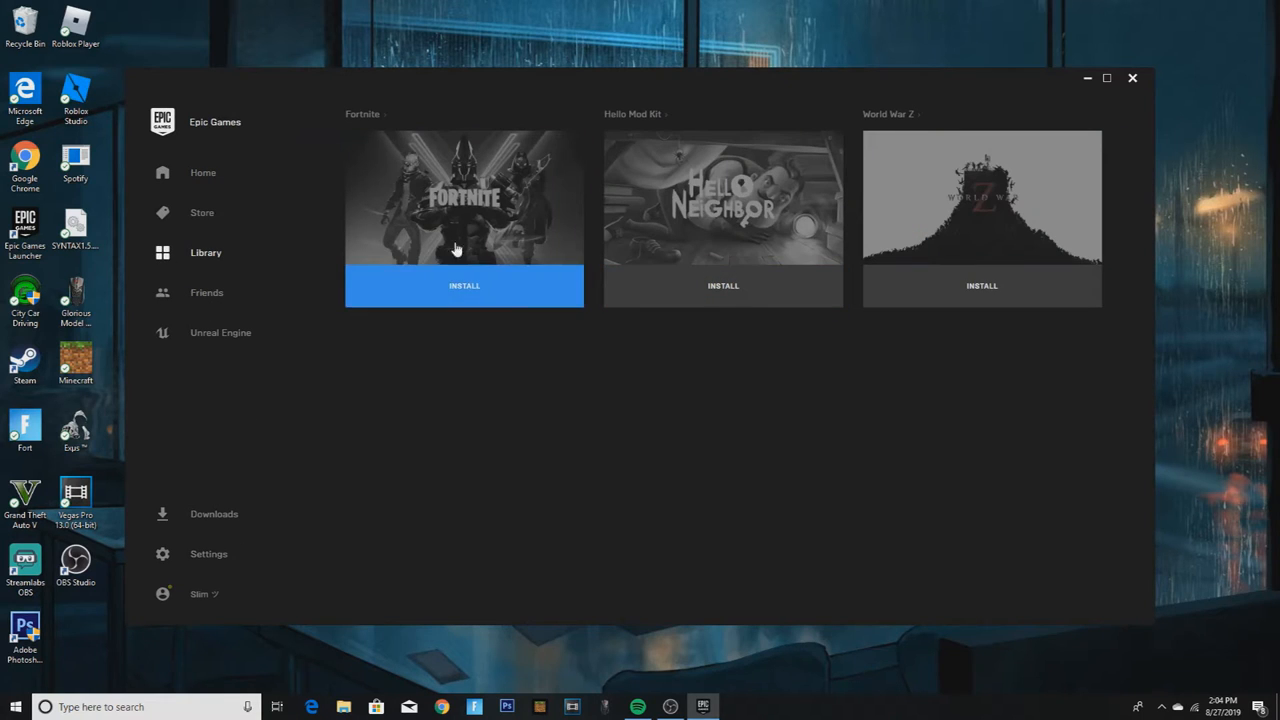
{"action": "mouse_move", "coordinate": [540, 486]}
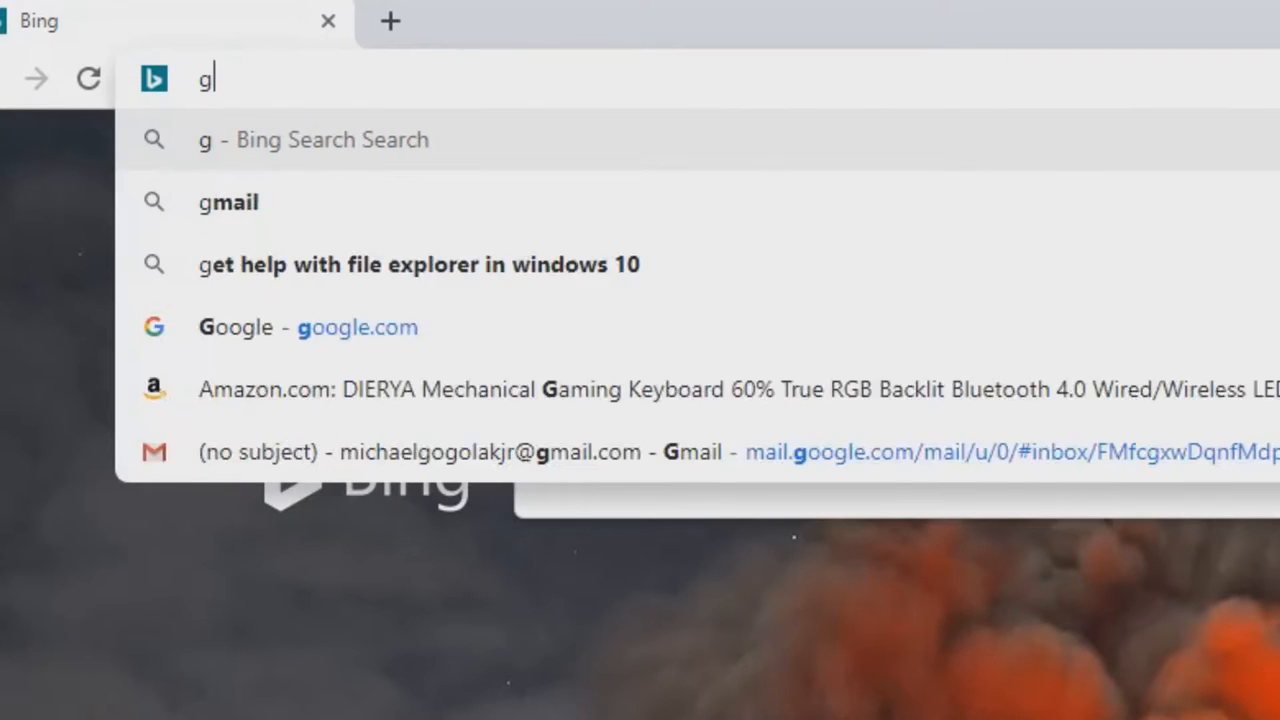
Search Bing for 'games better than fortnite', browse the results, and return to the launcher
{"action": "type", "text": "ames better then fortinte"}
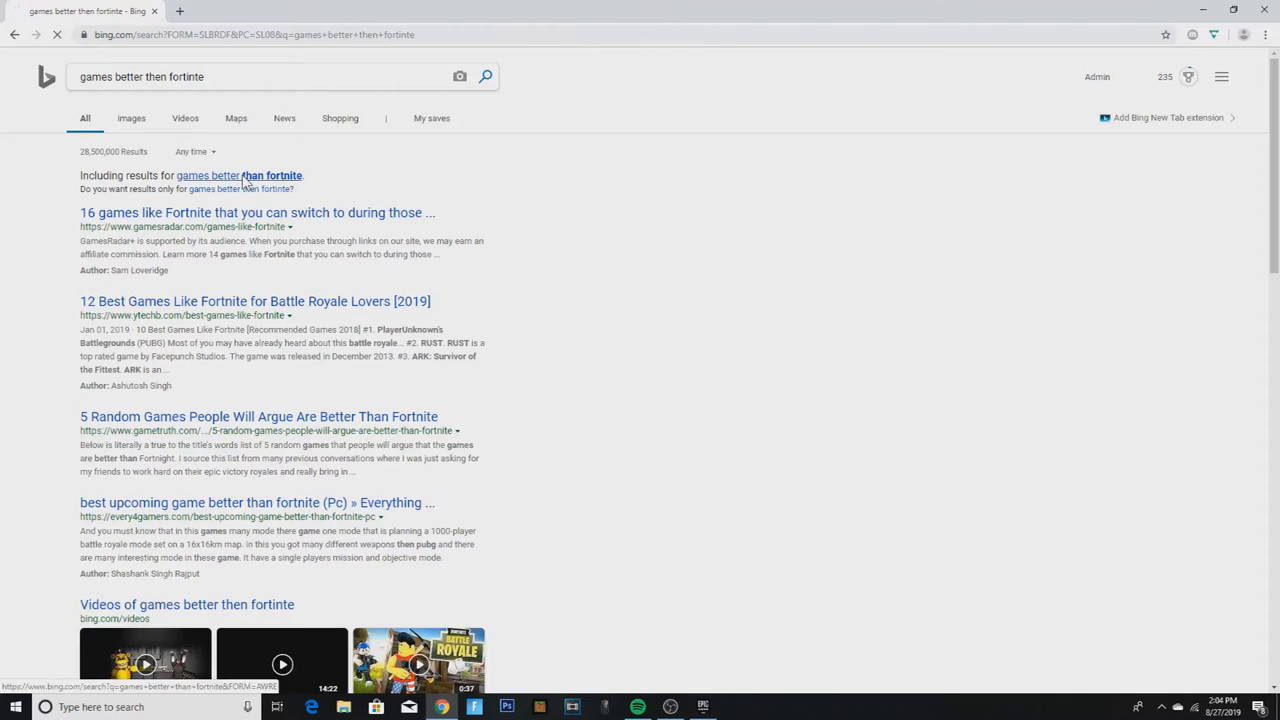
{"action": "left_click", "coordinate": [240, 176]}
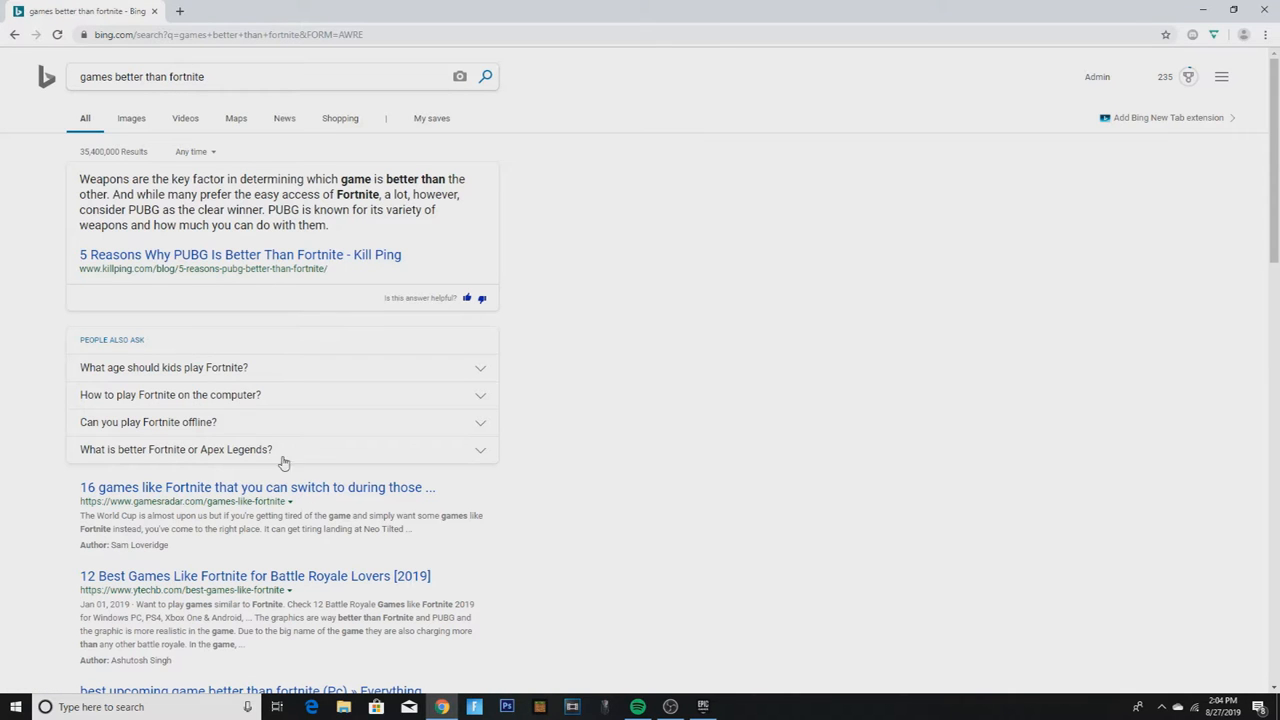
{"action": "mouse_move", "coordinate": [220, 458]}
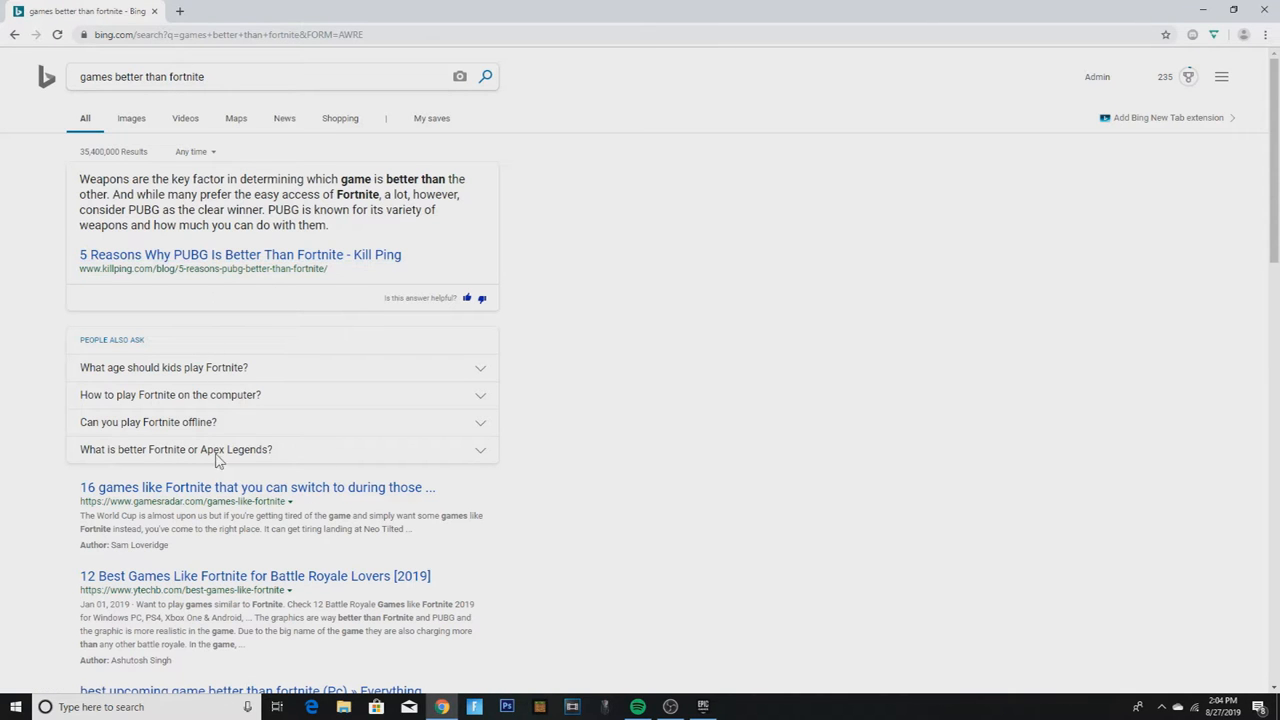
{"action": "scroll", "scroll_direction": "down", "scroll_amount": 3}
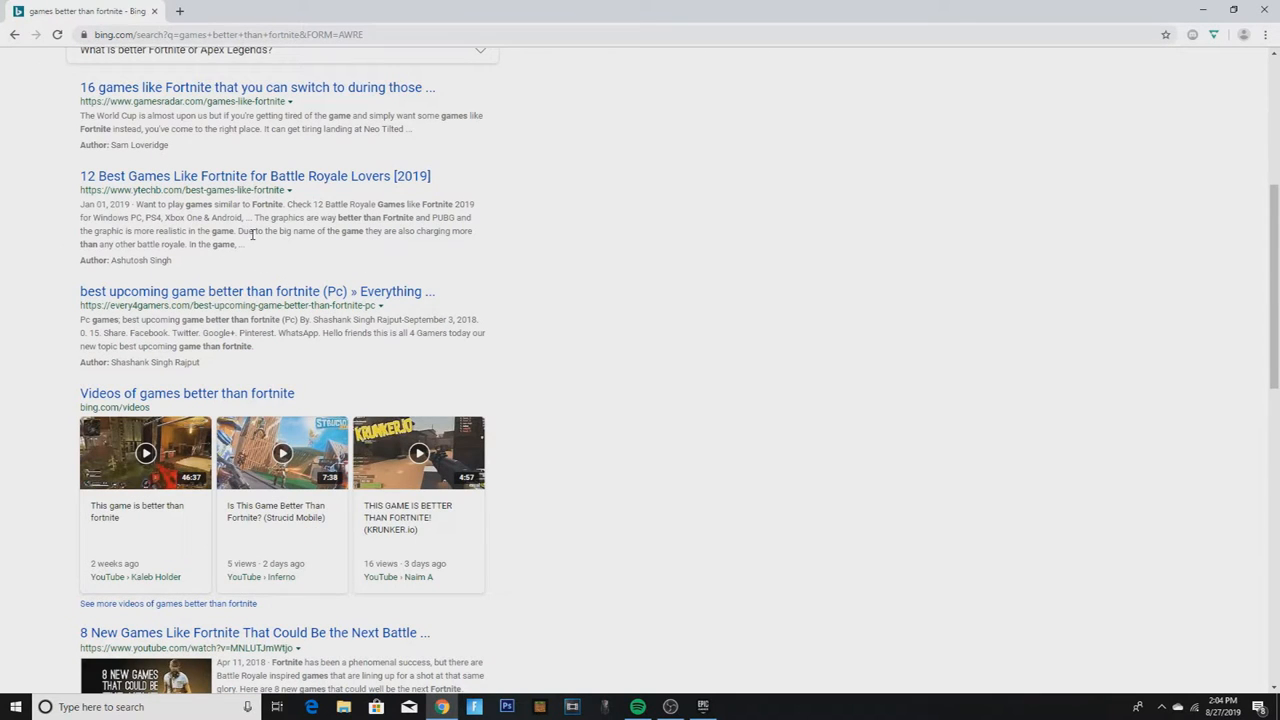
{"action": "mouse_move", "coordinate": [282, 452]}
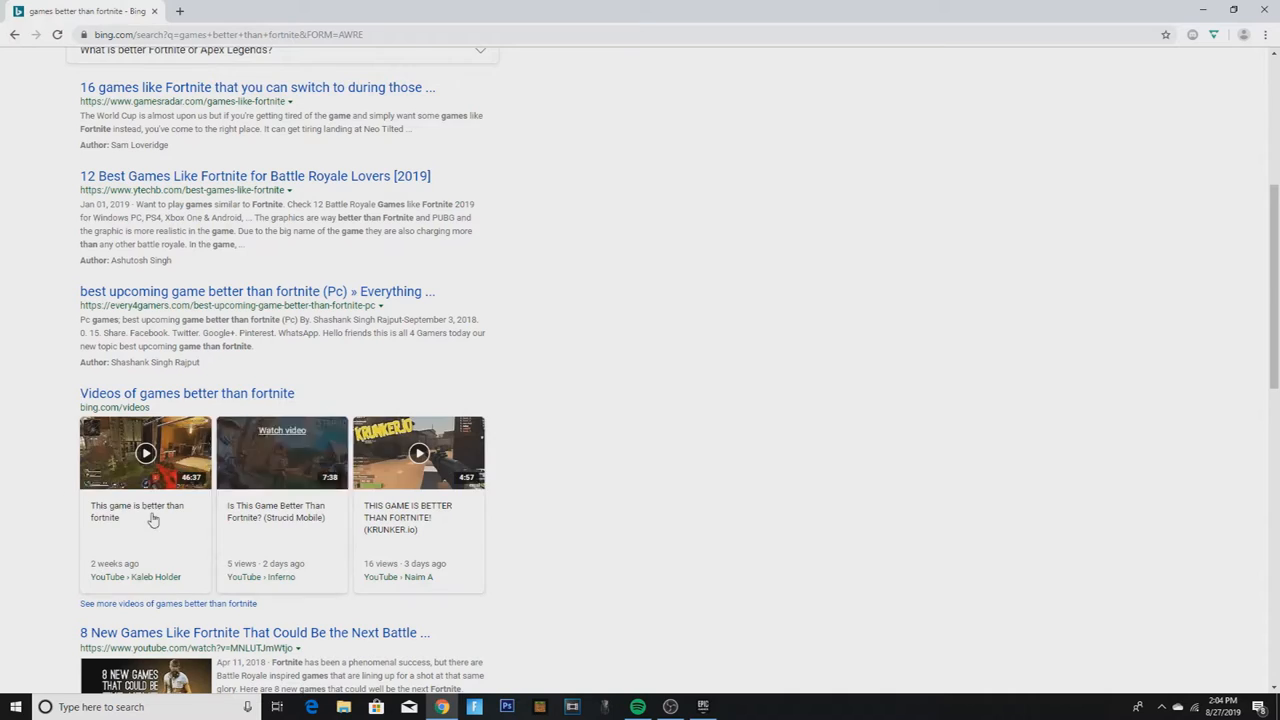
{"action": "scroll", "scroll_direction": "down", "scroll_amount": 3}
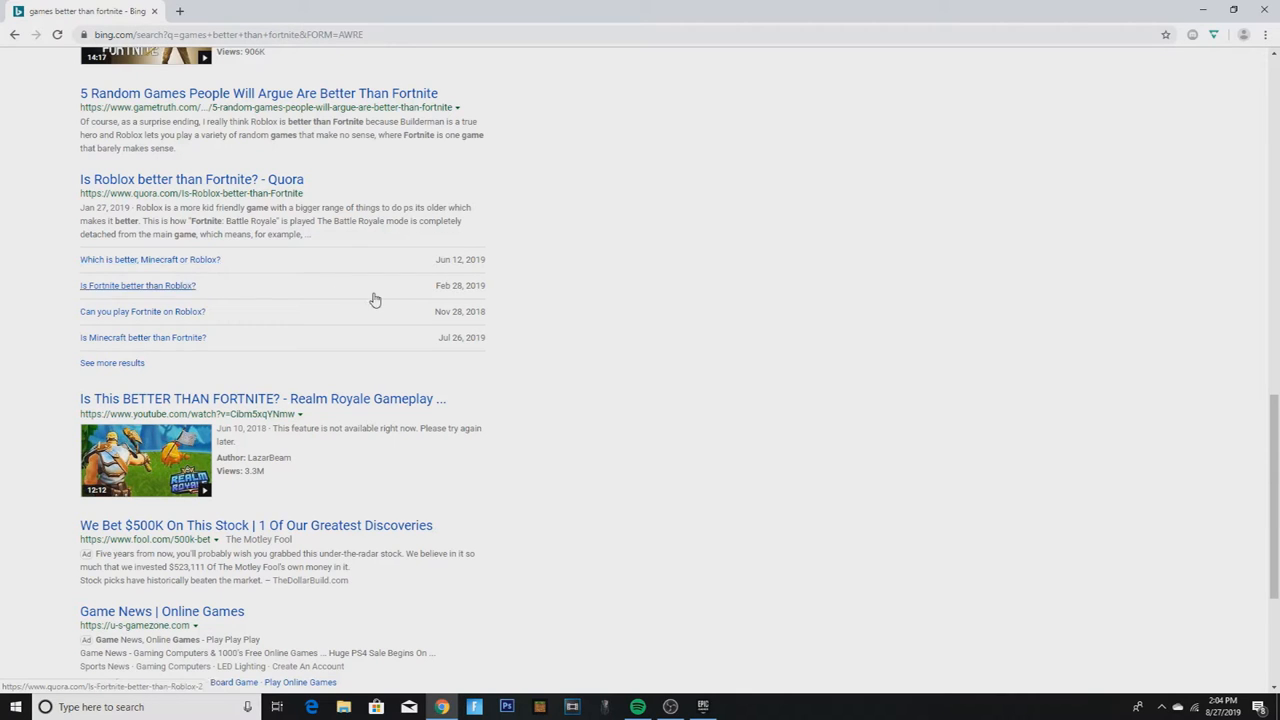
{"action": "left_click", "coordinate": [704, 708]}
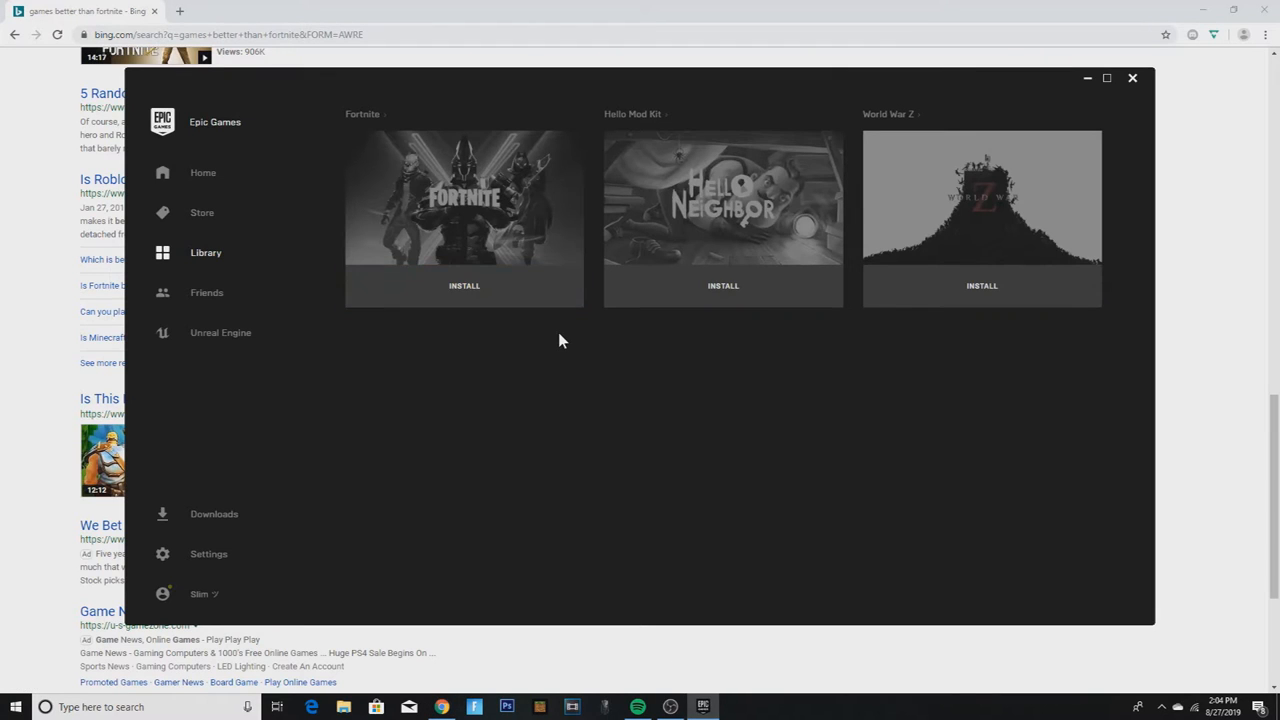
{"action": "mouse_move", "coordinate": [532, 340]}
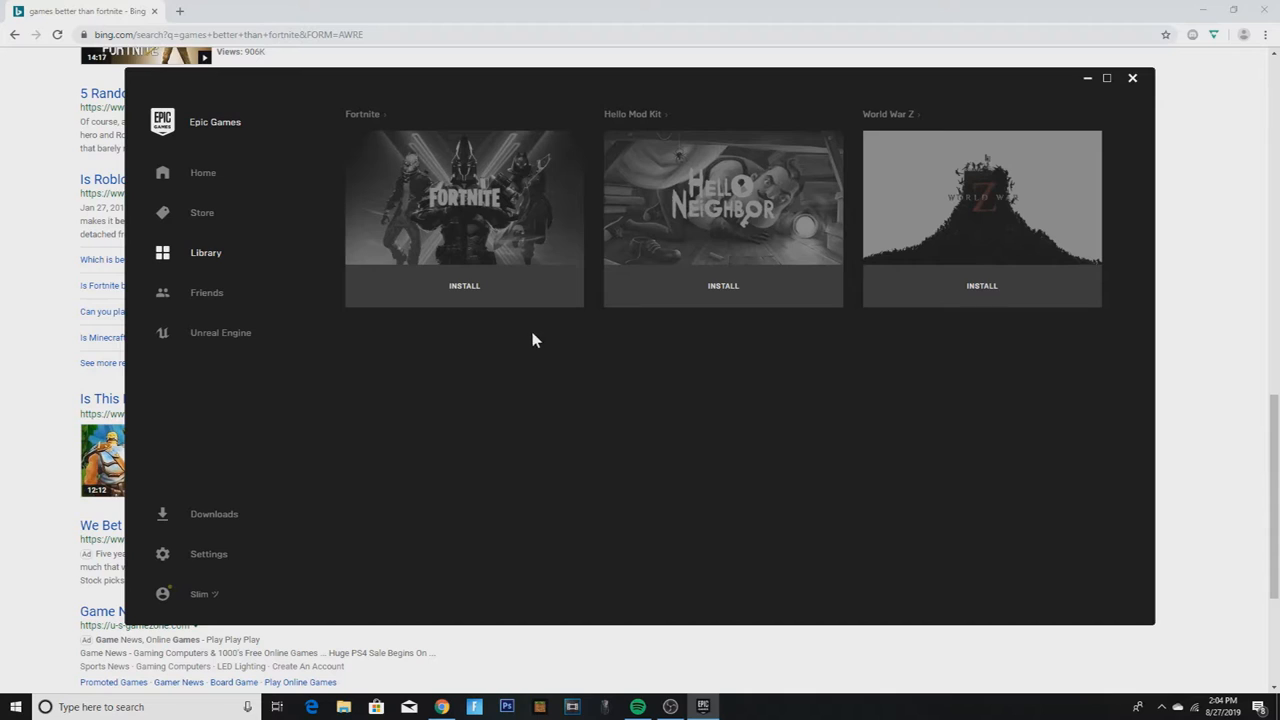
{"action": "mouse_move", "coordinate": [452, 262]}
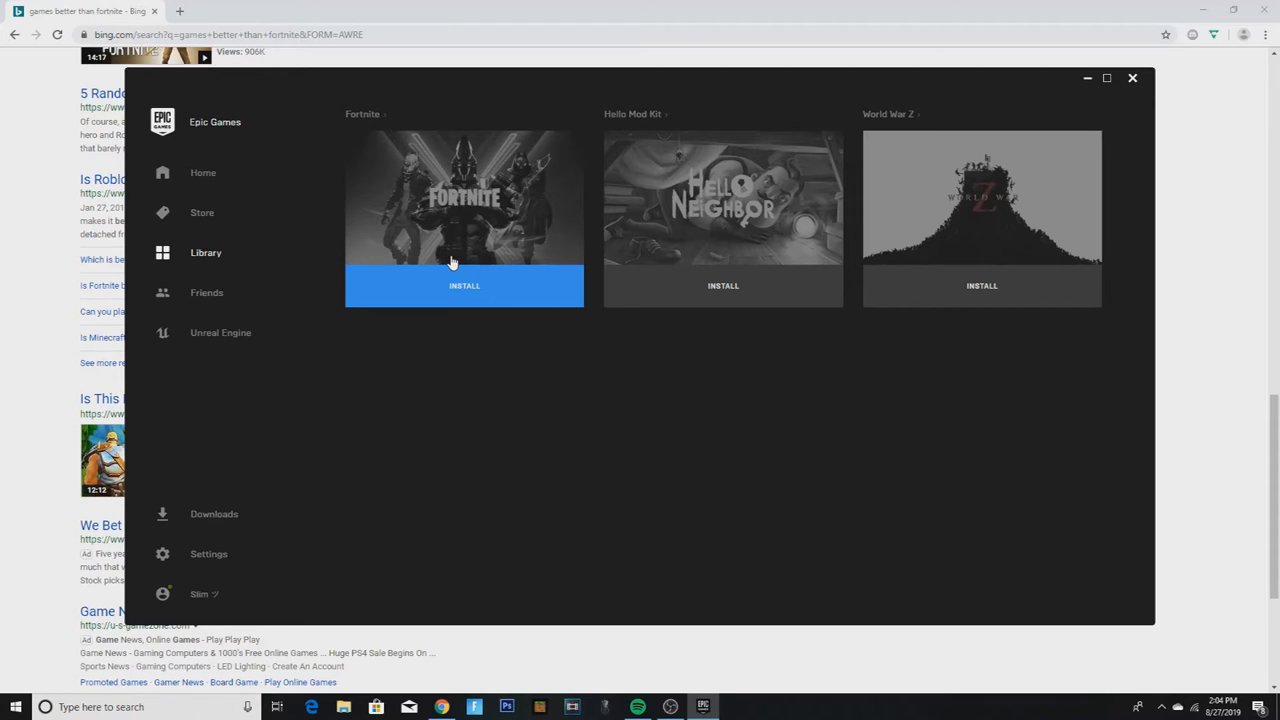
{"action": "mouse_move", "coordinate": [442, 264]}
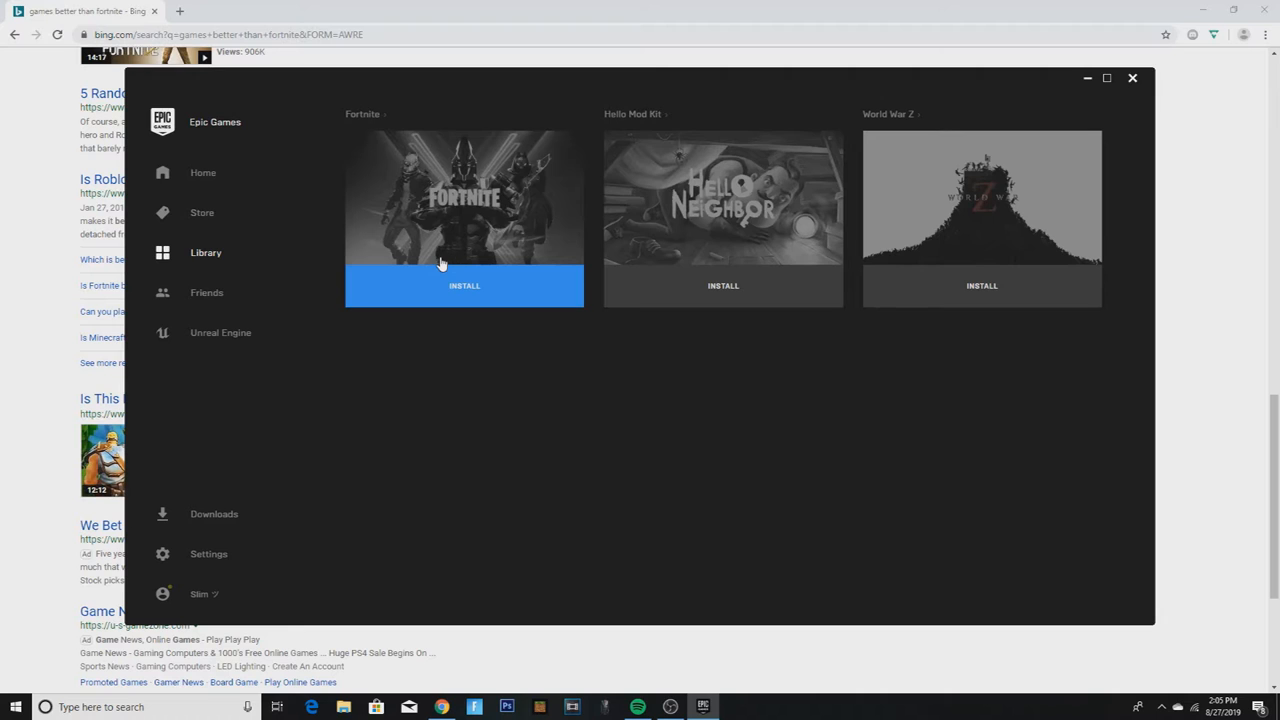